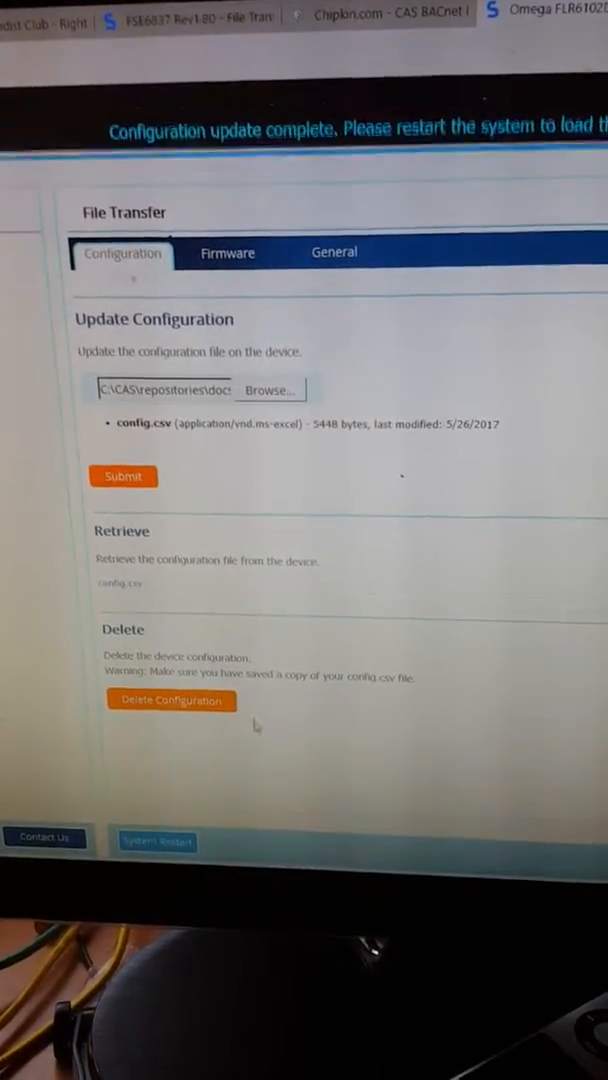
# Step: Restart the FieldServer via System Restart and confirm, starting the restart countdown
pyautogui.click(157, 841)
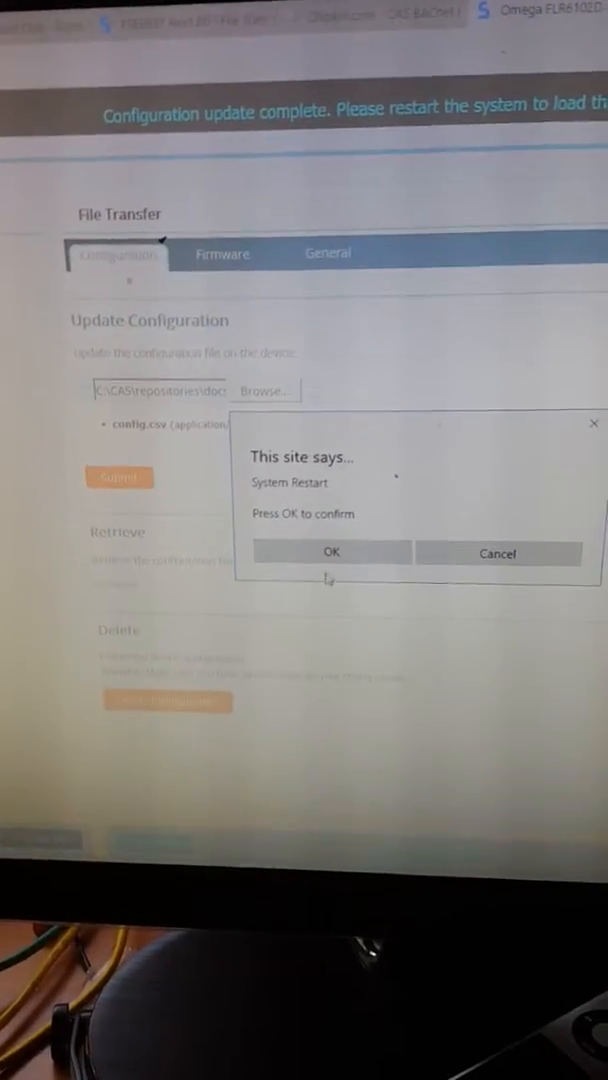
pyautogui.click(332, 551)
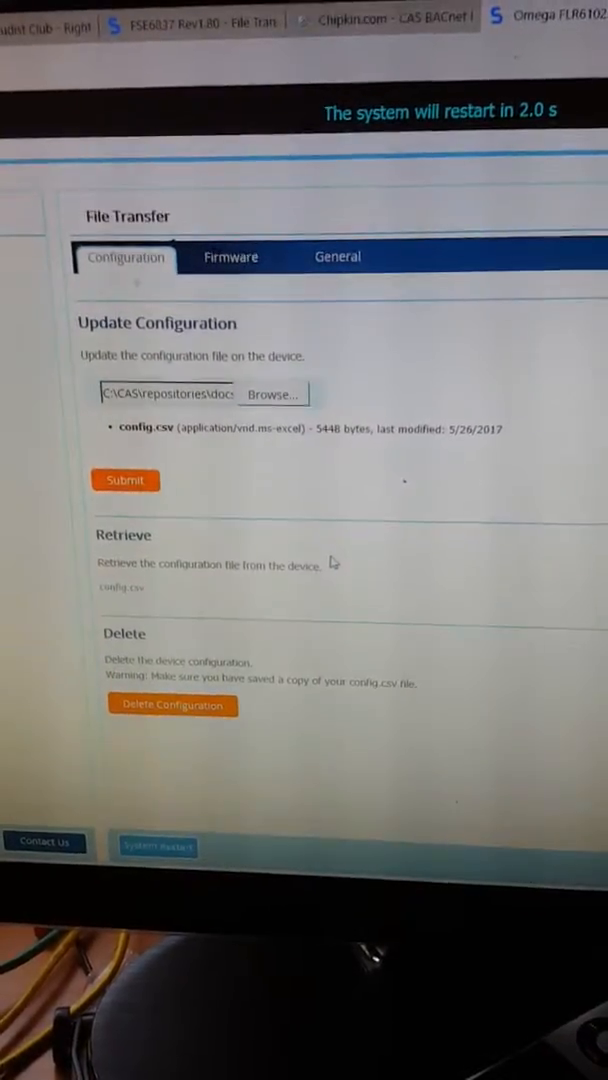